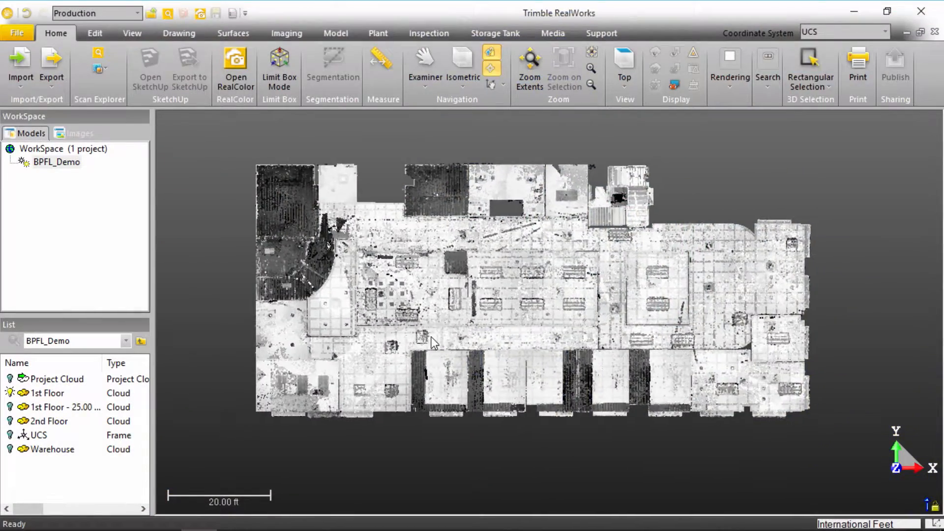
mouse_move(432, 343)
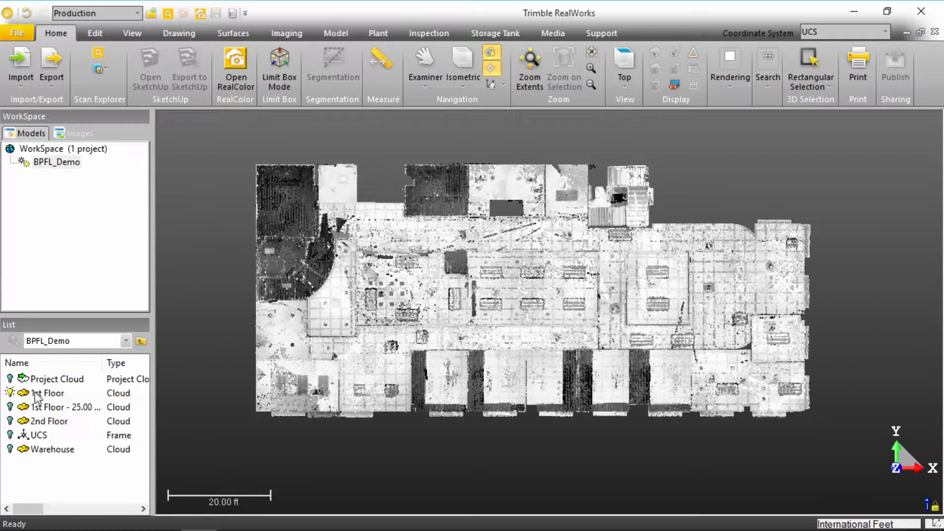
Step: Select the 1st Floor cloud in the List panel and show the Drawing ribbon tools
left_click(45, 394)
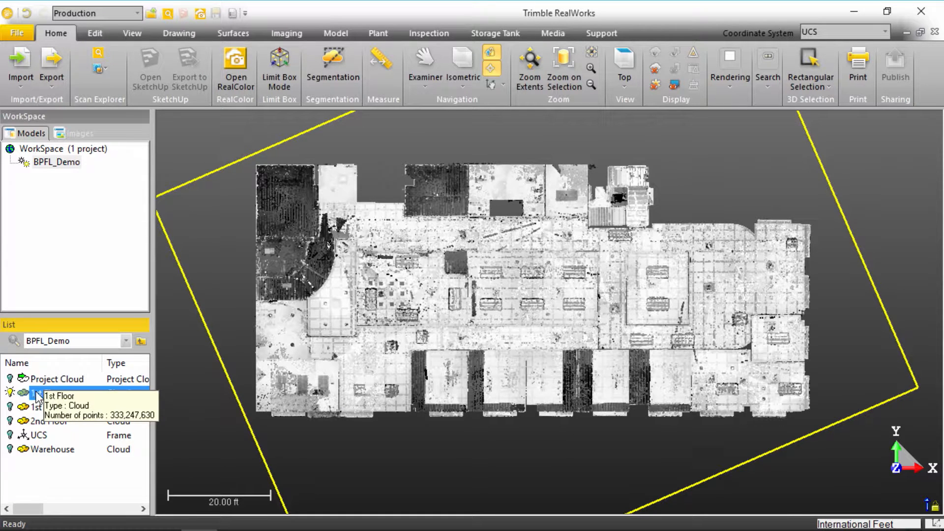
left_click(59, 393)
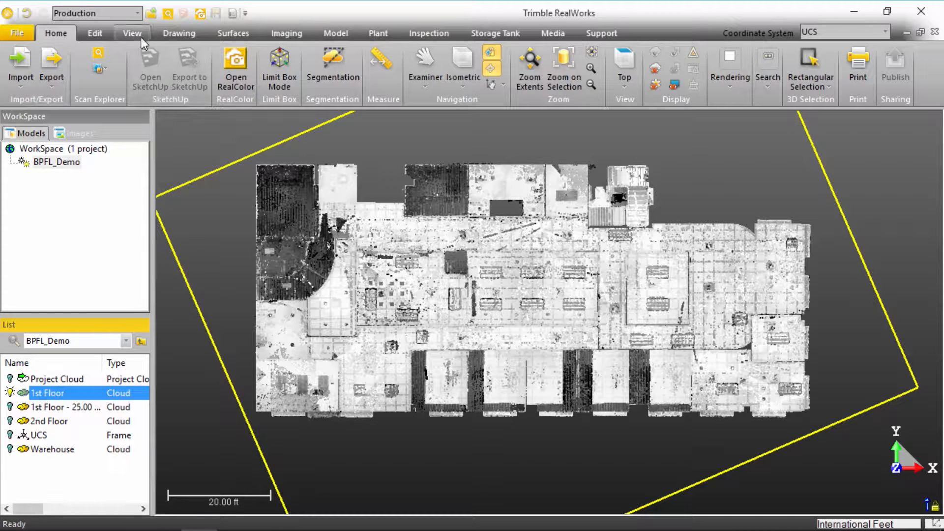
left_click(179, 33)
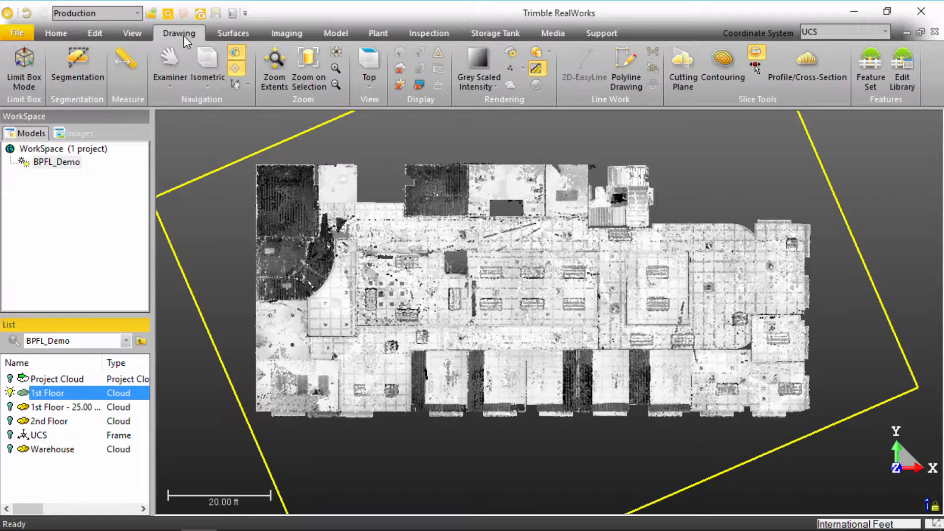
mouse_move(683, 66)
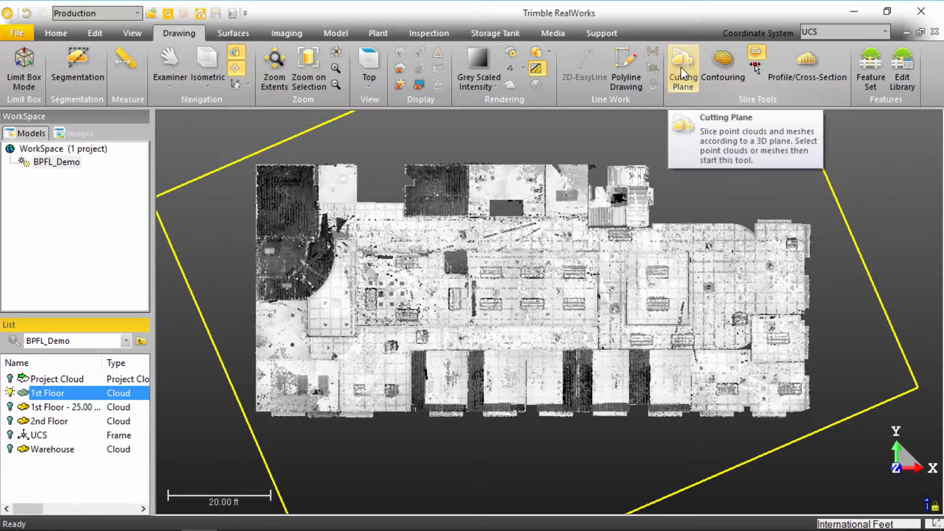
Step: Launch the Cutting Plane tool on the 1st Floor cloud, with its section view alongside
left_click(682, 66)
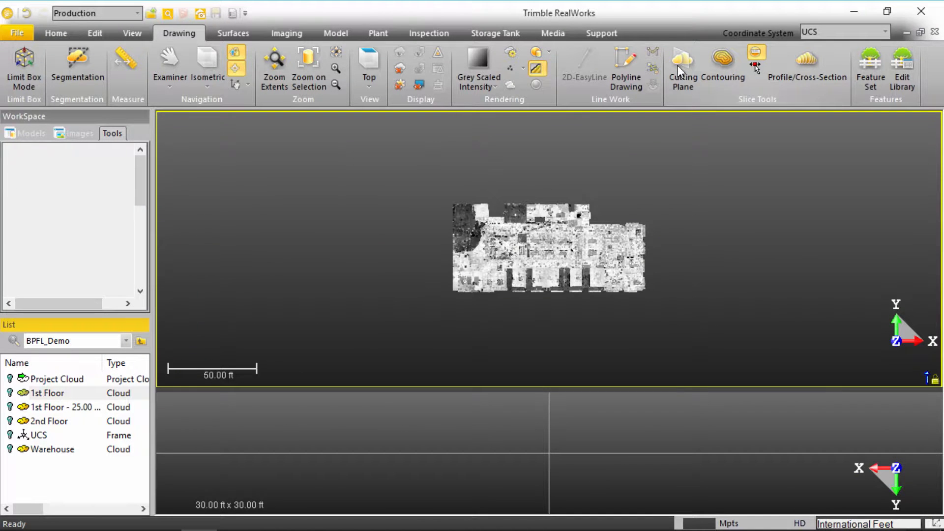
left_click(682, 68)
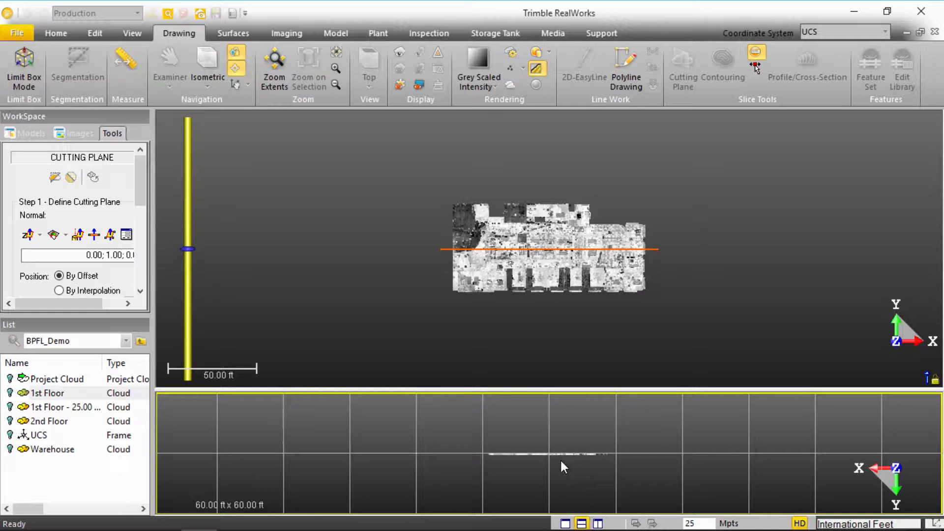
mouse_move(533, 393)
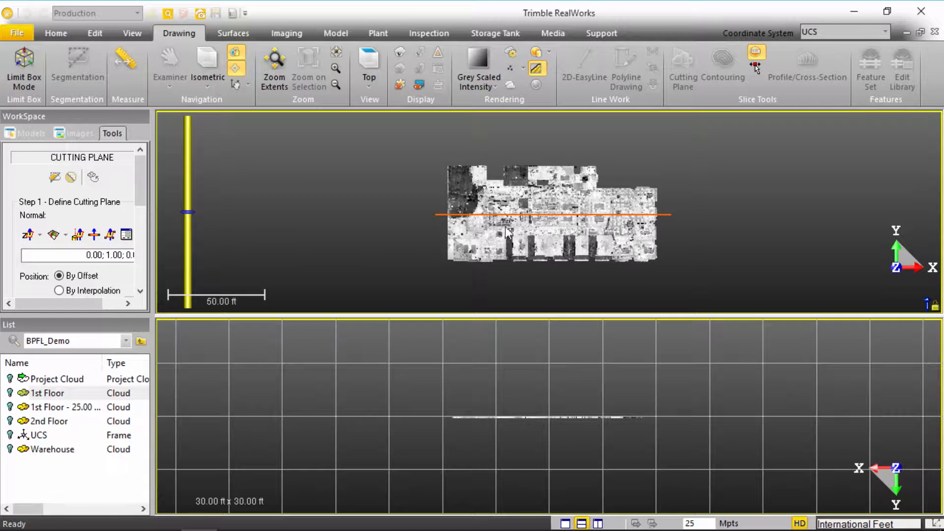
left_click(81, 255)
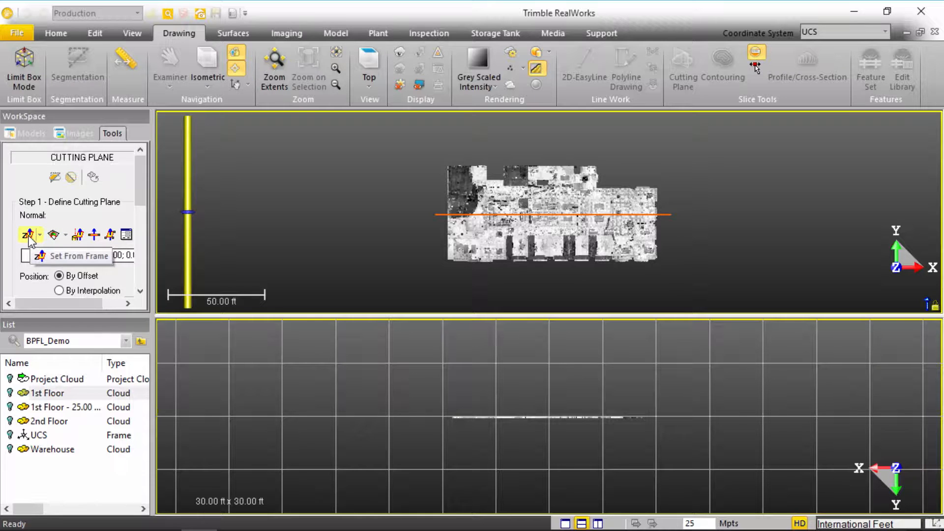
Step: Set the cutting plane normal to Z (0;0;1) so the plane lies horizontal
left_click(27, 234)
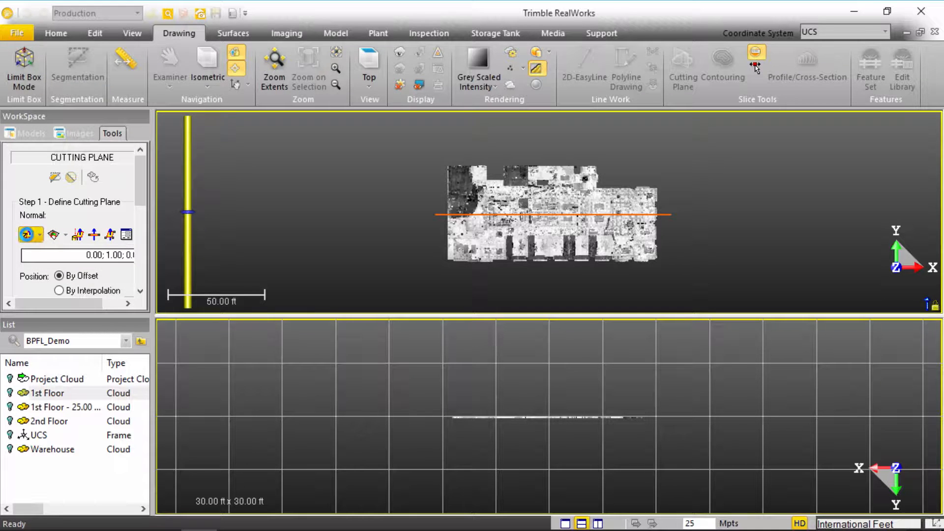
left_click(27, 234)
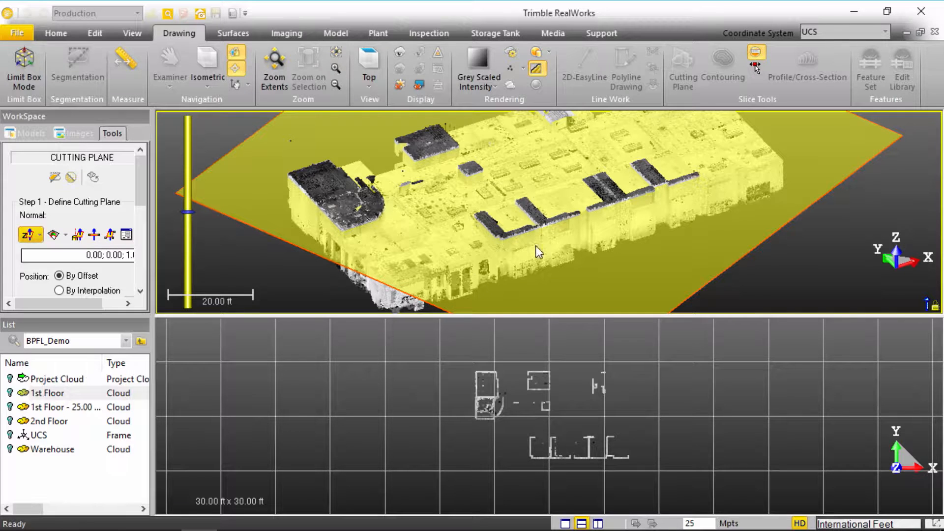
mouse_move(442, 236)
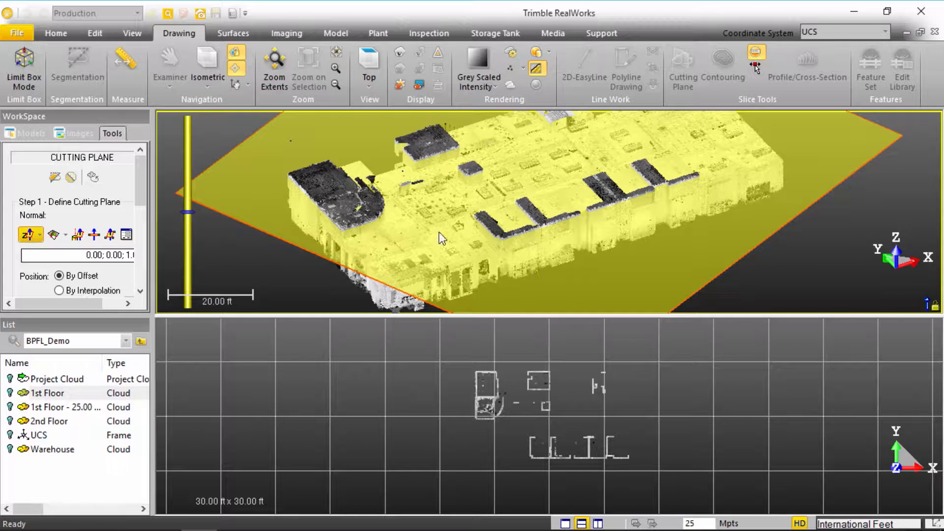
mouse_move(358, 193)
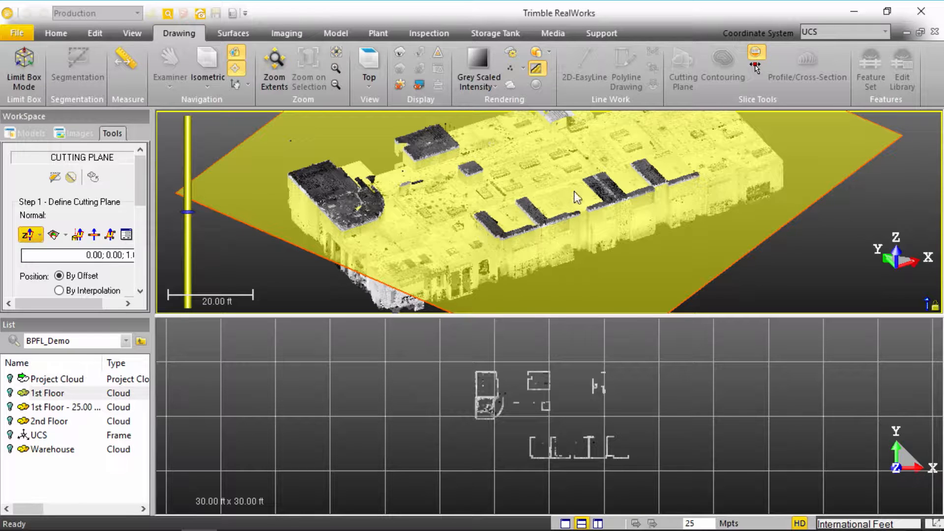
mouse_move(626, 388)
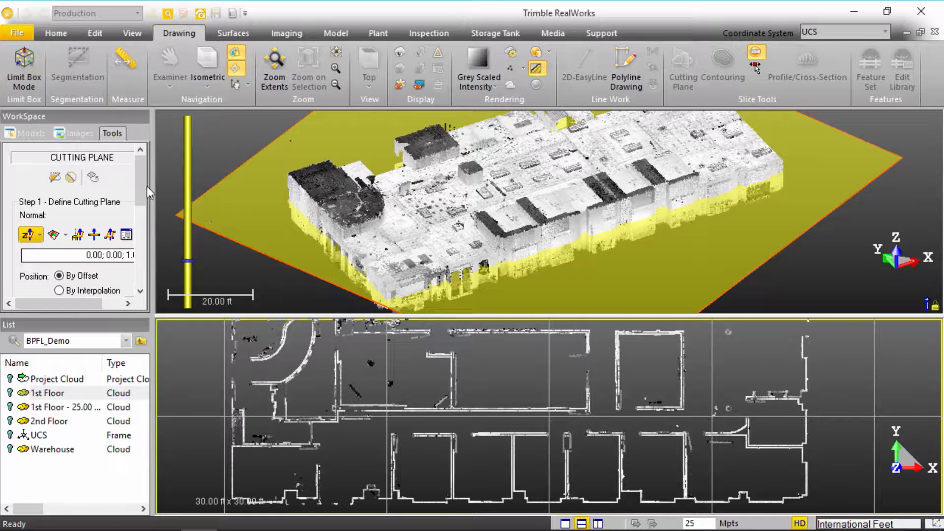
scroll("down", 3)
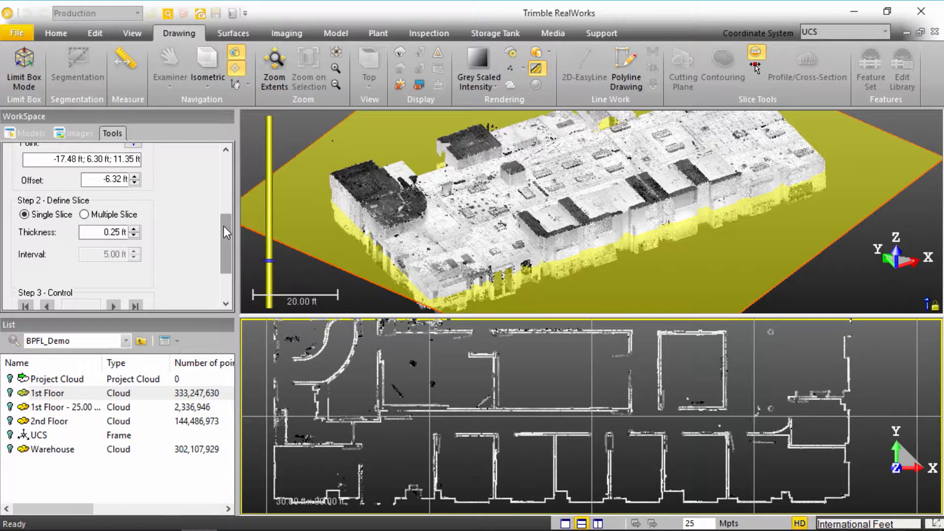
scroll("up", 3)
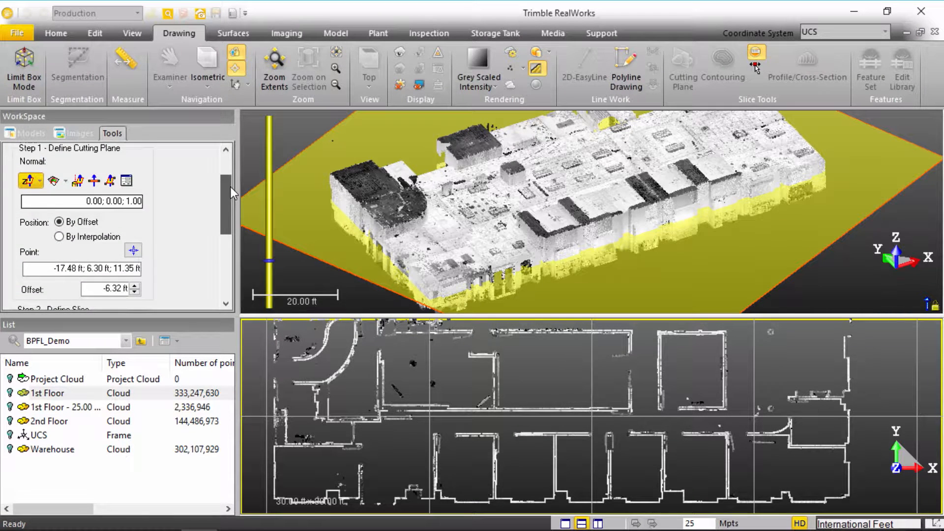
scroll("up", 3)
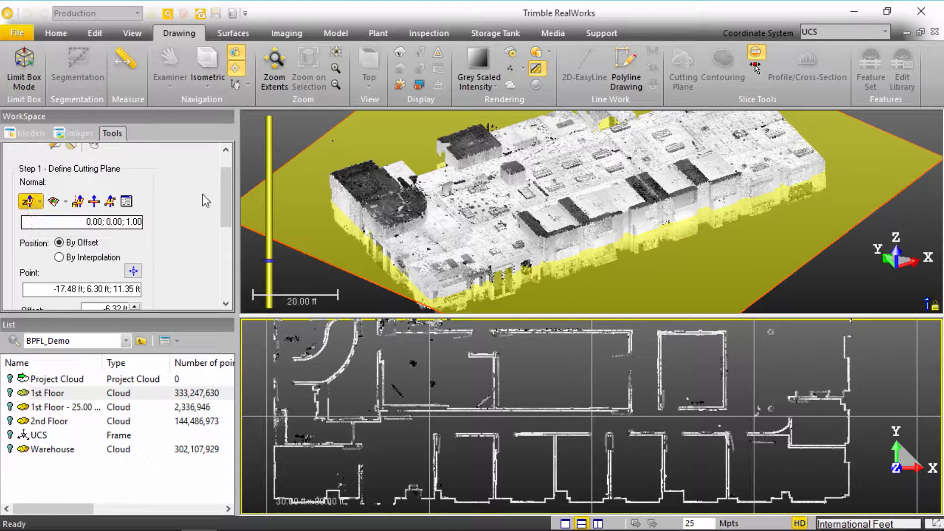
scroll("down", 3)
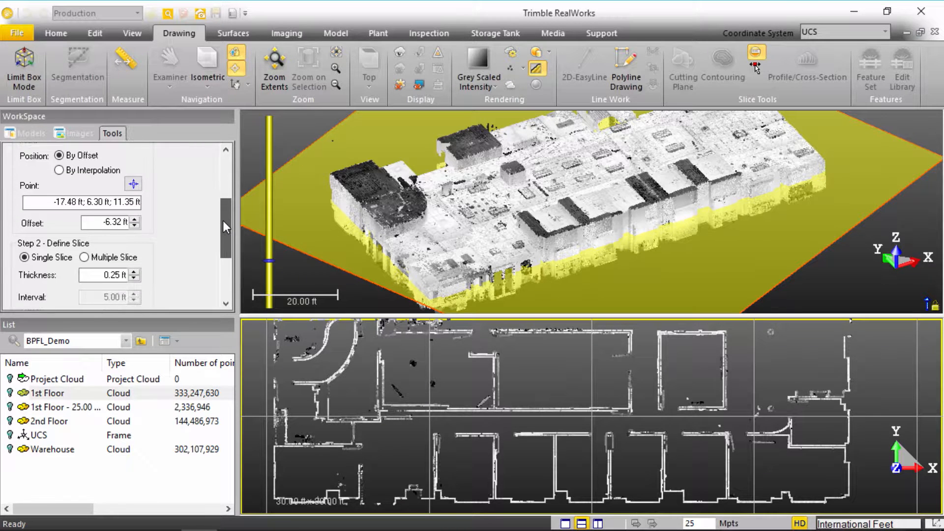
scroll("down", 3)
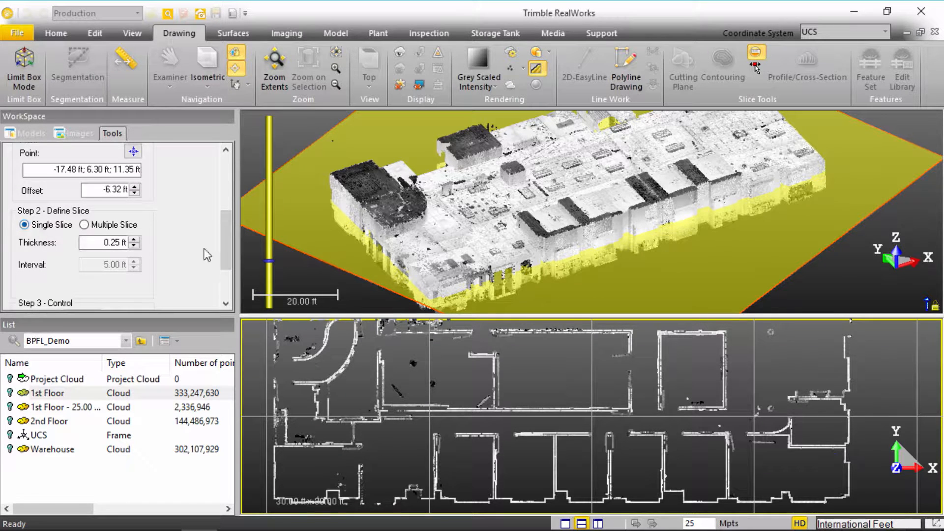
scroll("down", 3)
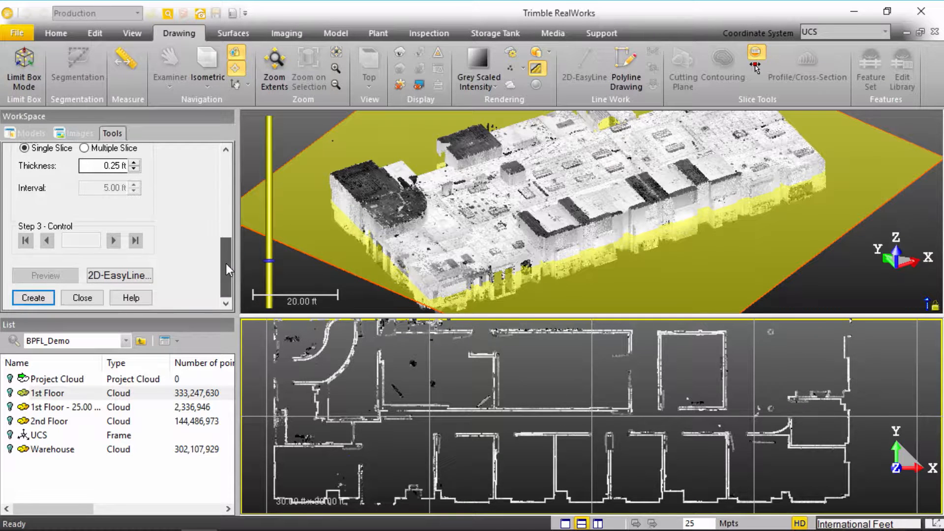
Step: Create the 0.25 ft cross-section cloud (463,220 points) and return to Step 1
left_click(32, 298)
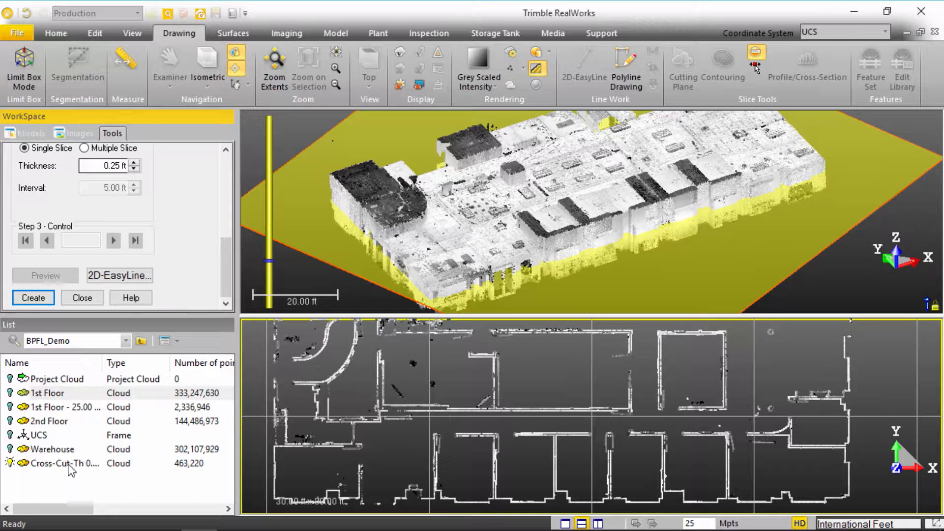
mouse_move(66, 463)
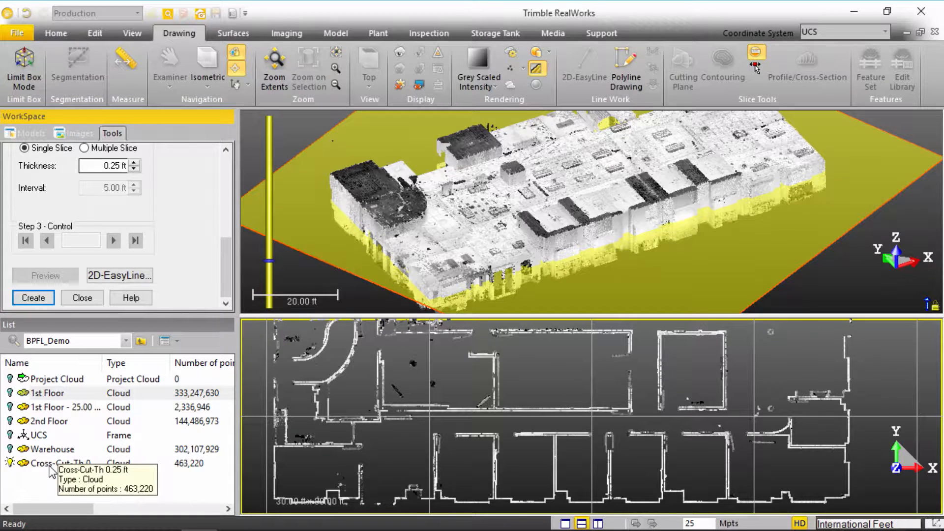
mouse_move(51, 366)
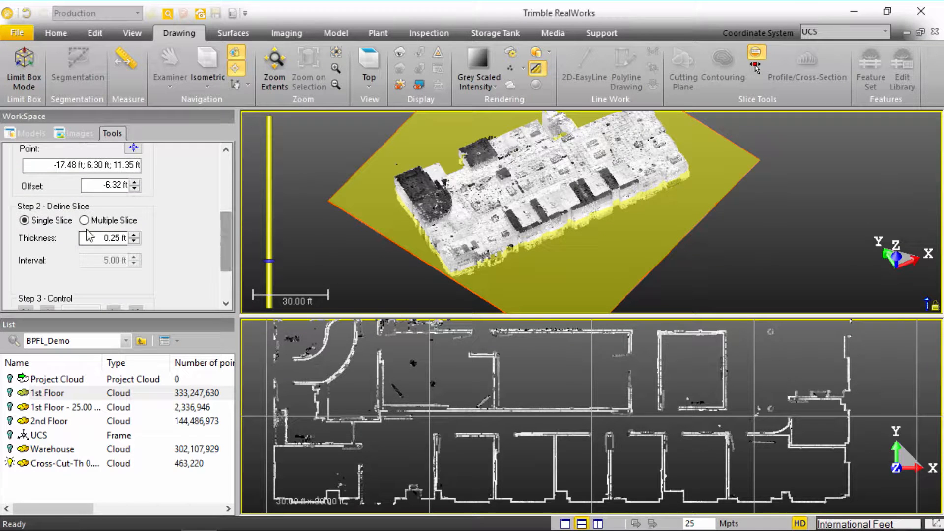
scroll("up", 3)
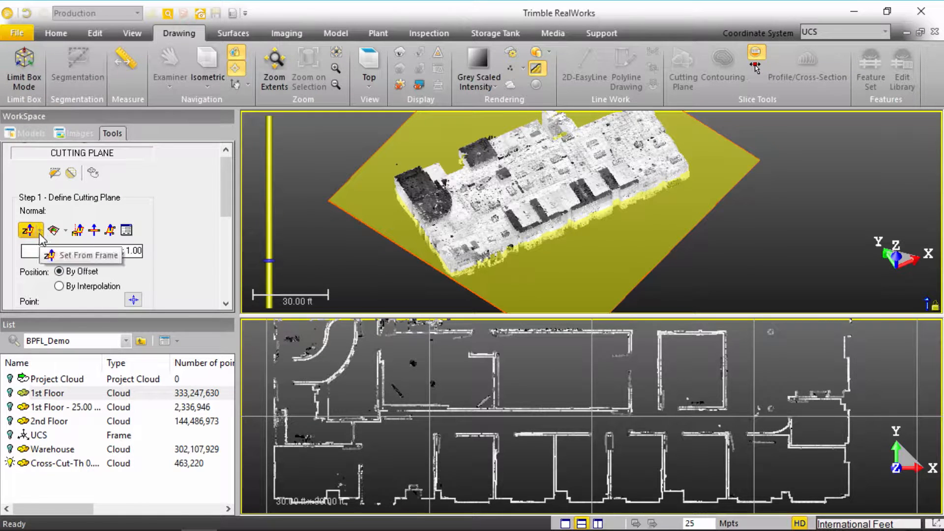
Step: Set the cutting plane normal to X (1;0;0) and view it from the top
left_click(28, 230)
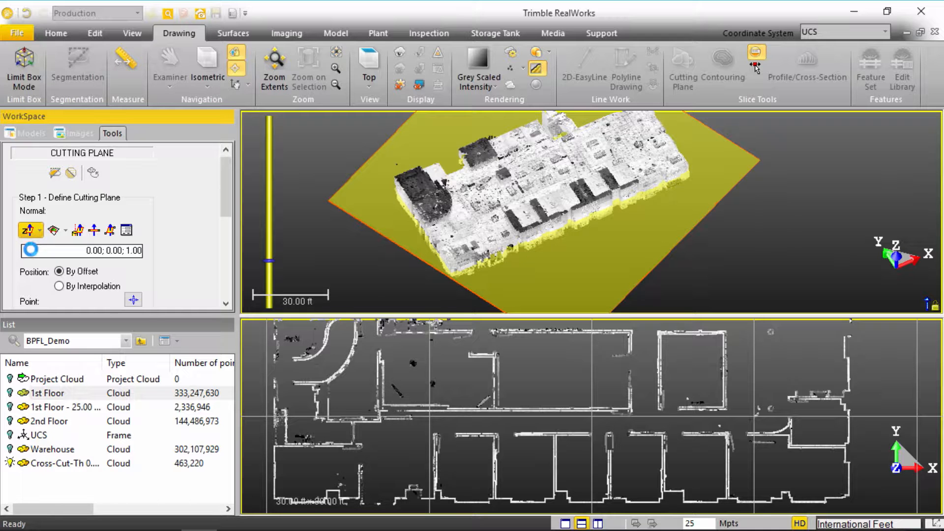
left_click(30, 230)
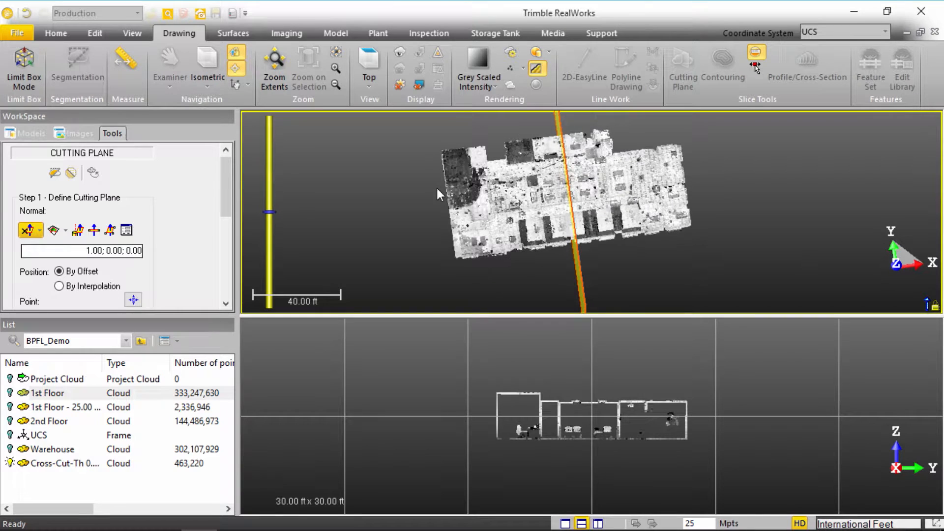
left_click(369, 63)
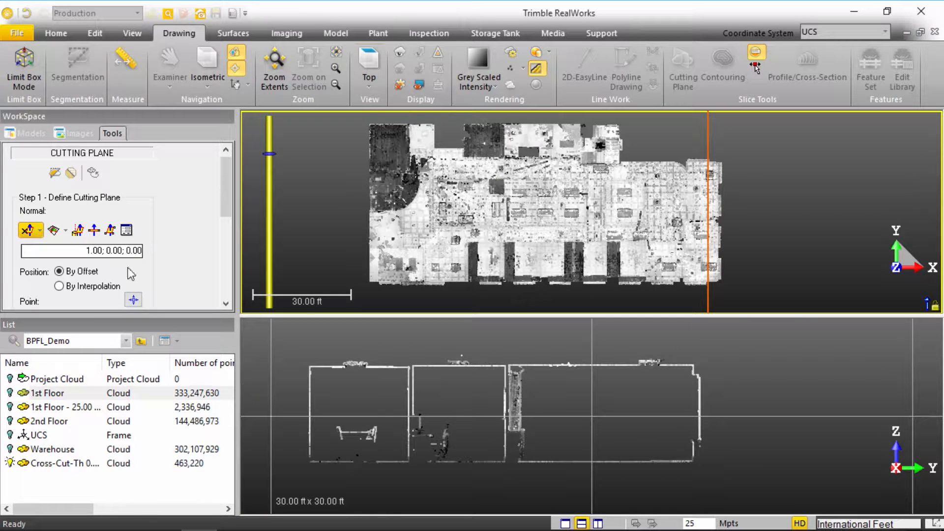
Step: Position the plane and choose Multiple Slice, 0.25 ft thick at 5.00 ft intervals
left_click(133, 299)
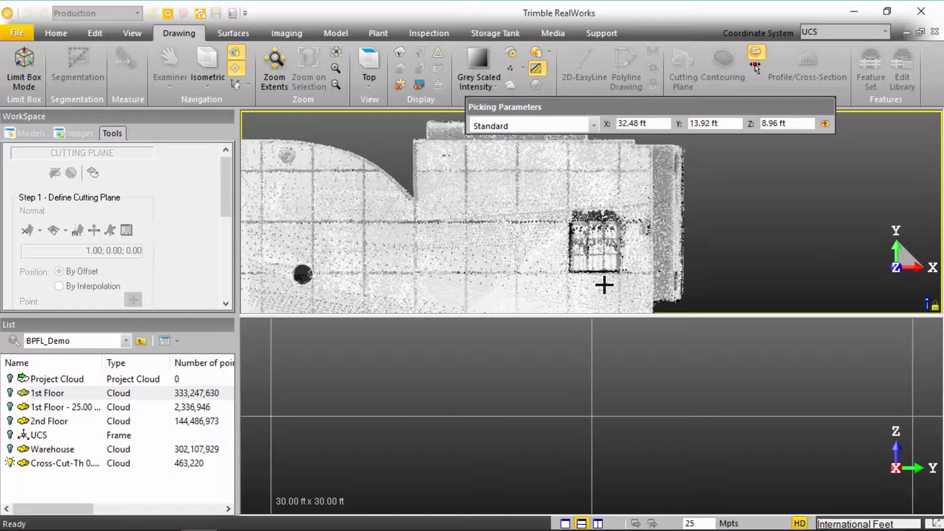
mouse_move(610, 272)
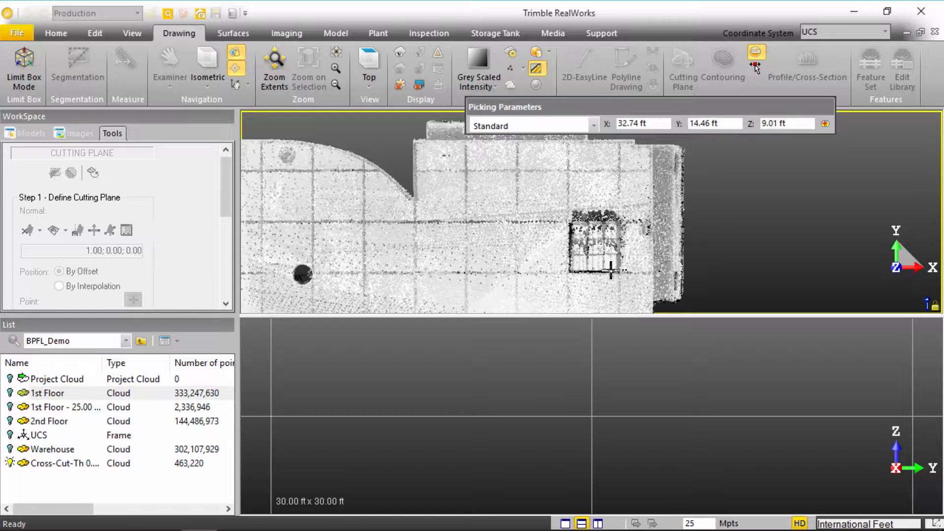
mouse_move(618, 172)
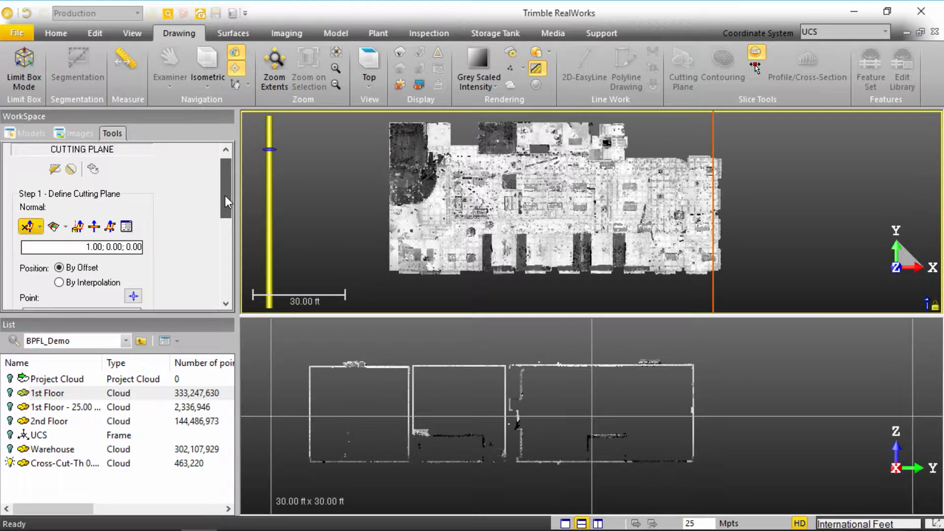
scroll("down", 3)
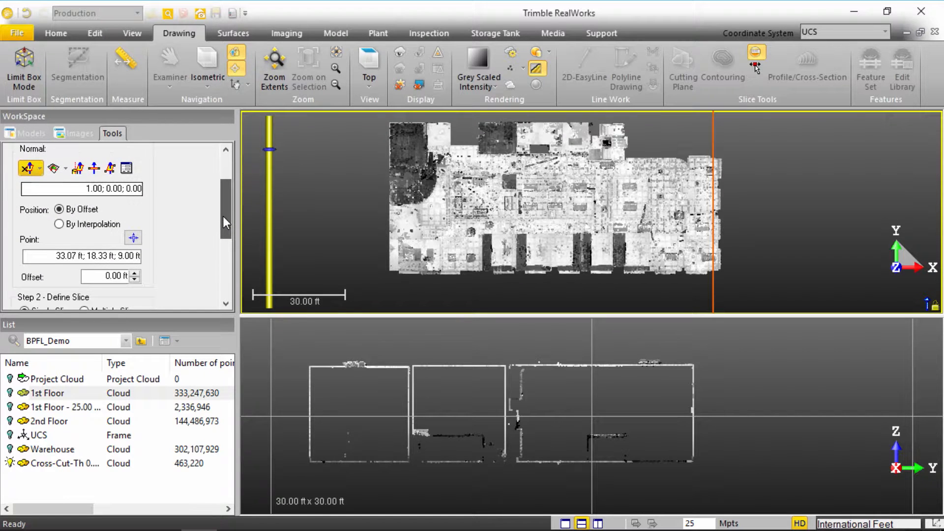
scroll("down", 3)
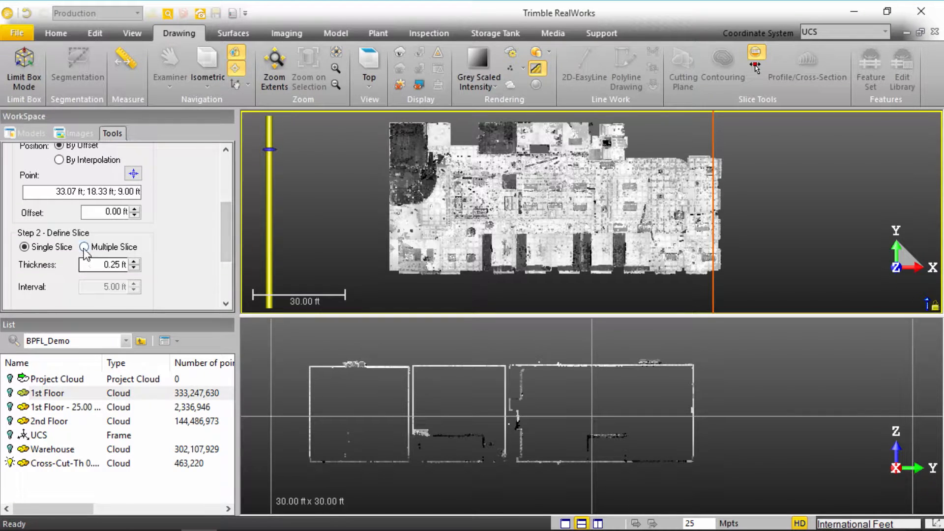
left_click(84, 247)
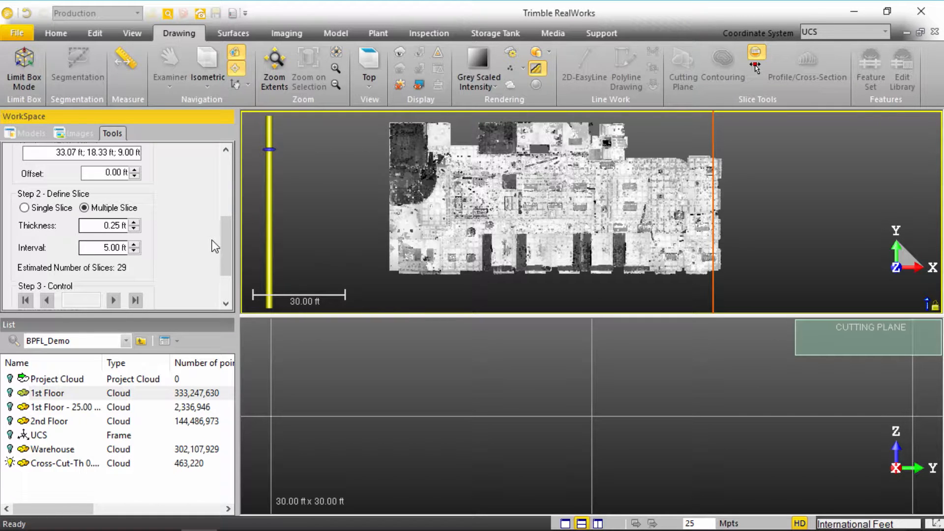
scroll("down", 3)
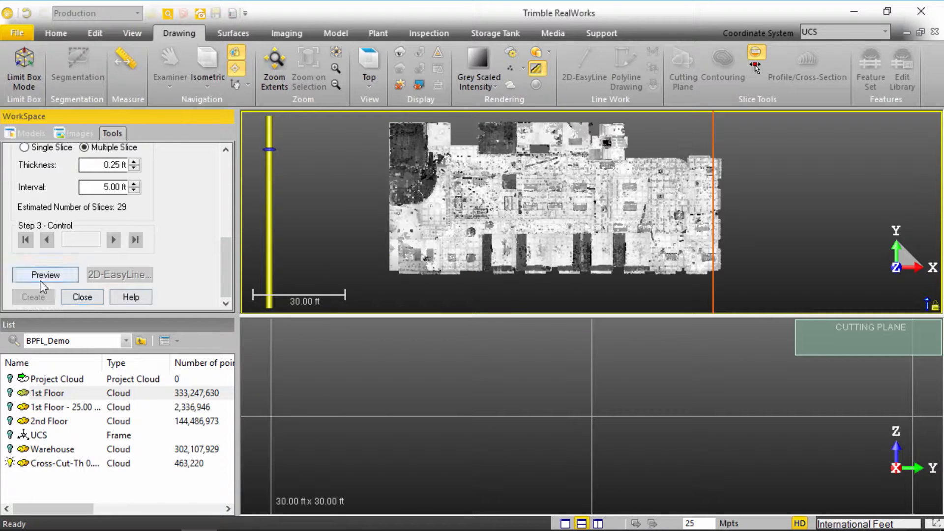
Step: Preview the cut, producing 21 colour-coded vertical slices through the building
left_click(45, 274)
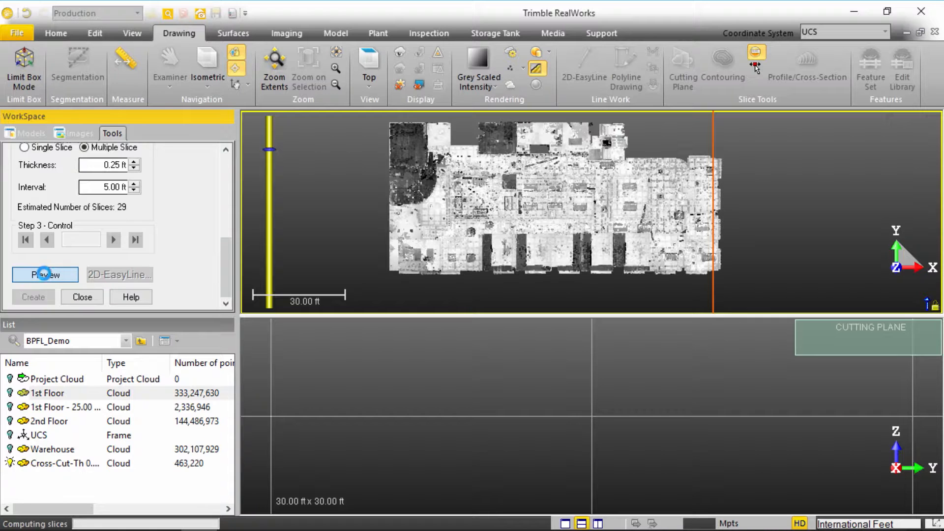
left_click(45, 274)
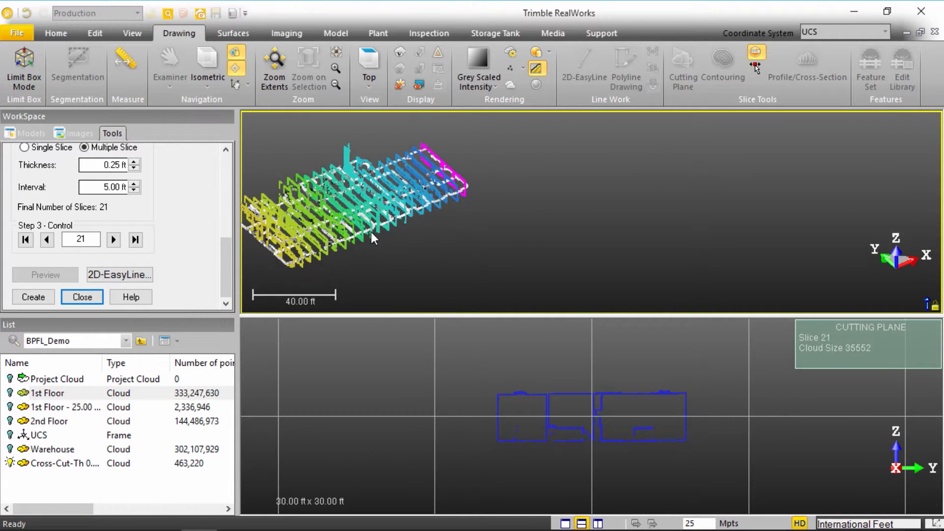
scroll("up", 3)
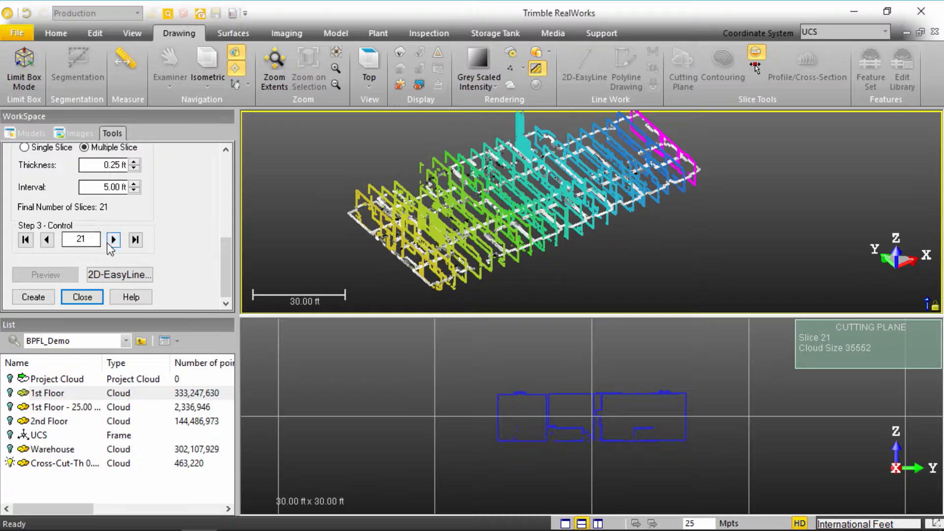
Step: Step through the first few slices, then create them as a Cross-Cut-Interval cloud group
left_click(25, 239)
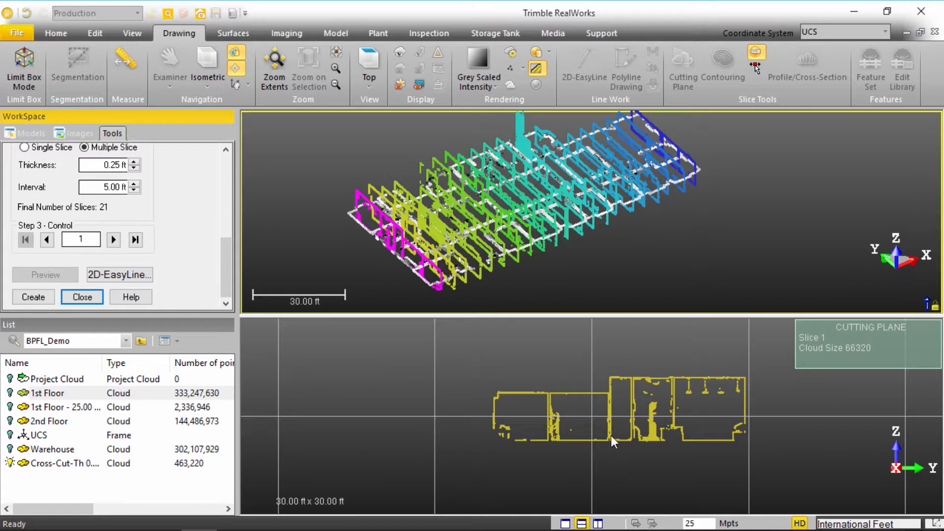
left_click(113, 239)
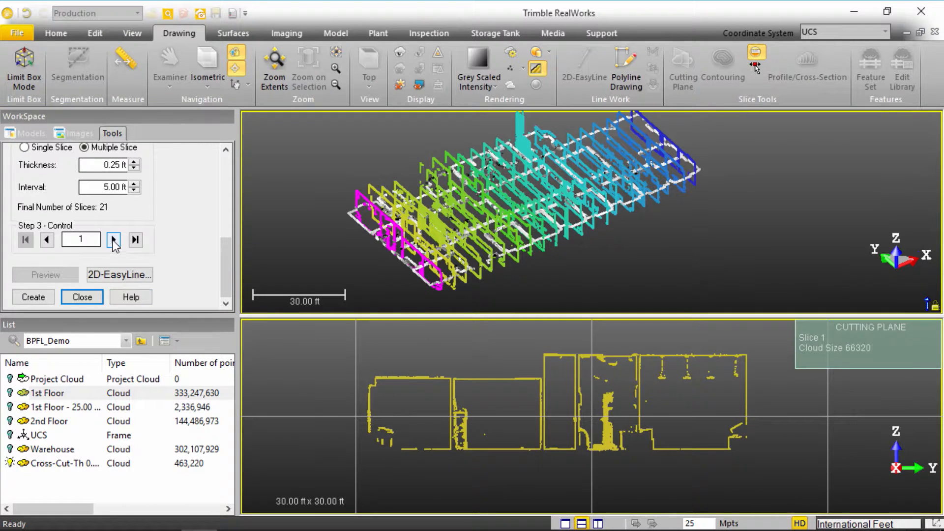
left_click(114, 240)
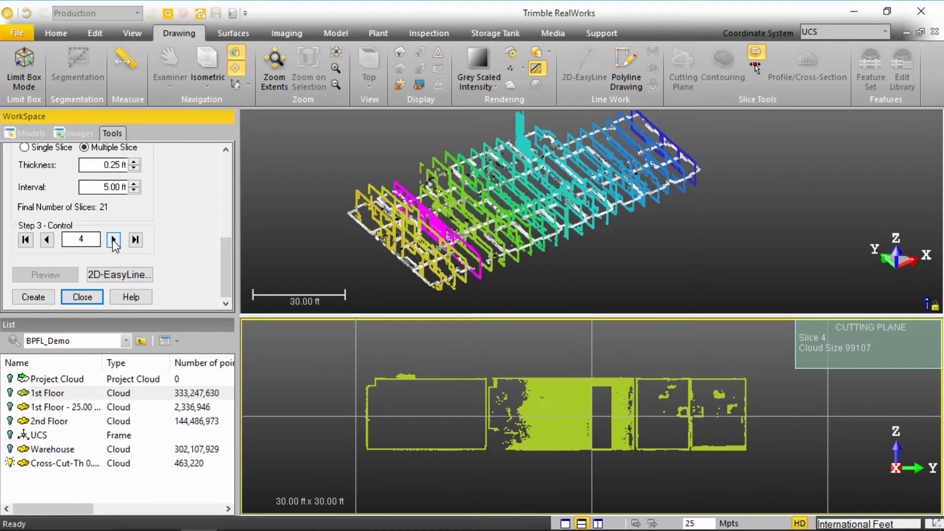
left_click(114, 239)
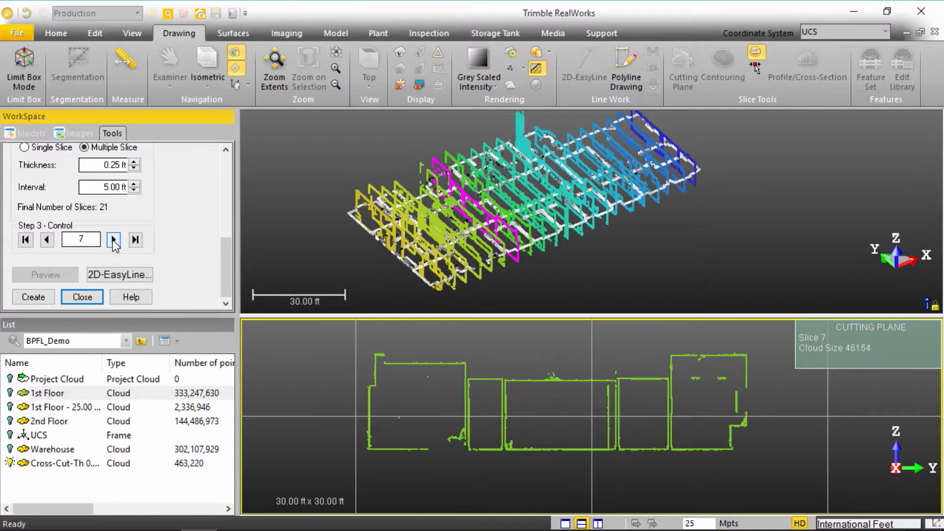
left_click(114, 239)
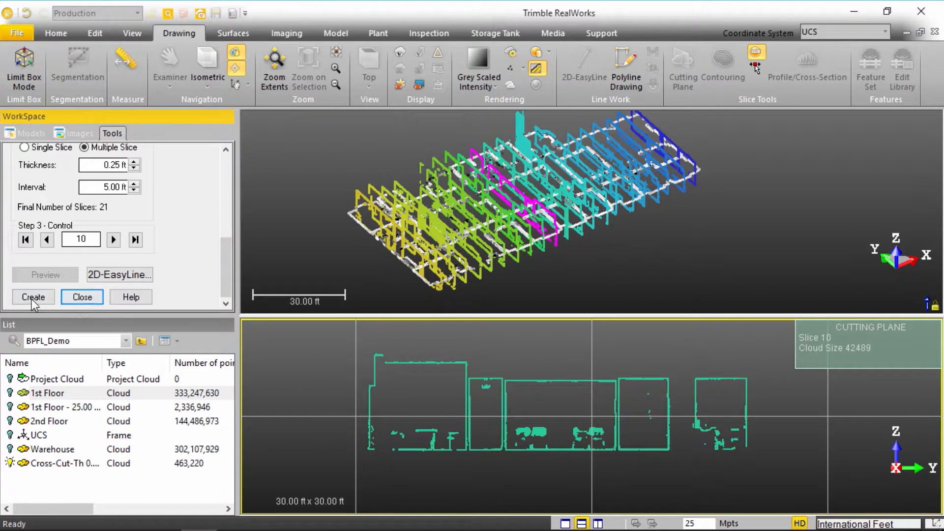
left_click(32, 297)
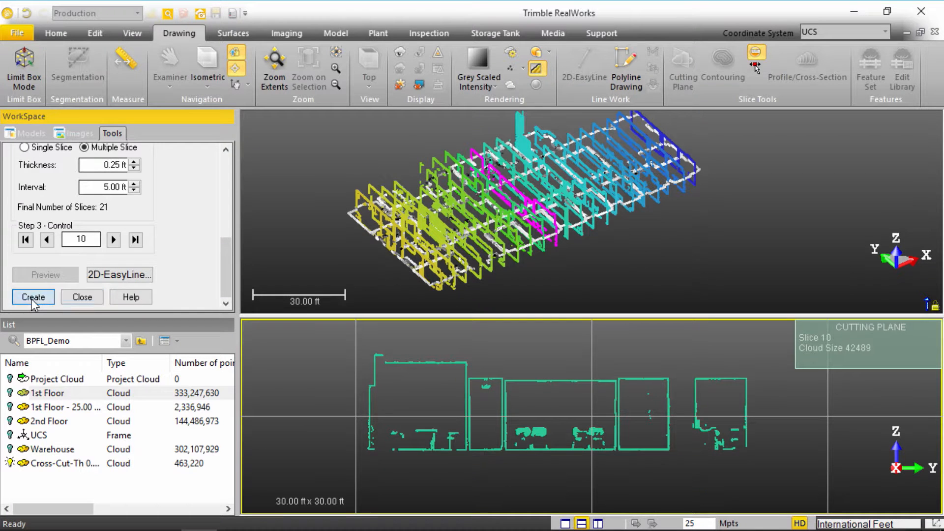
left_click(33, 297)
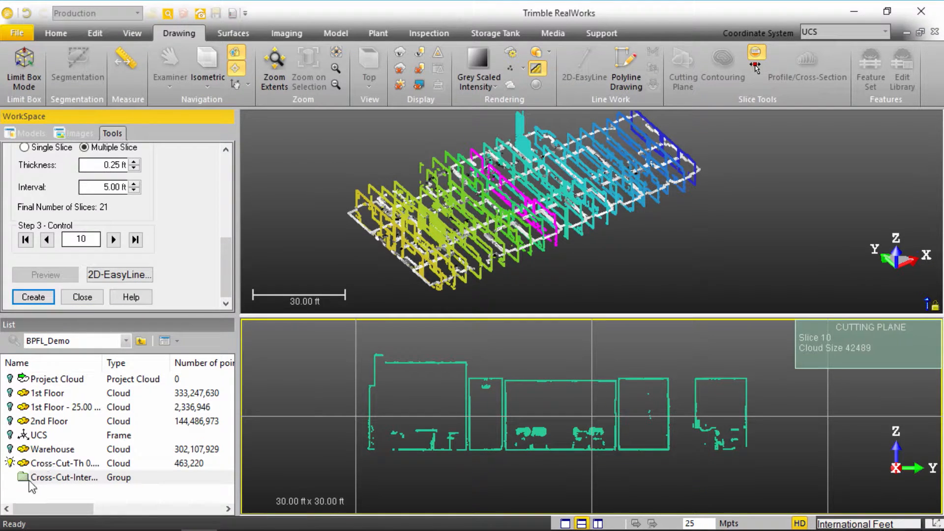
Step: Inspect the new slice group, close the Cutting Plane tool, and select the group
double_click(62, 477)
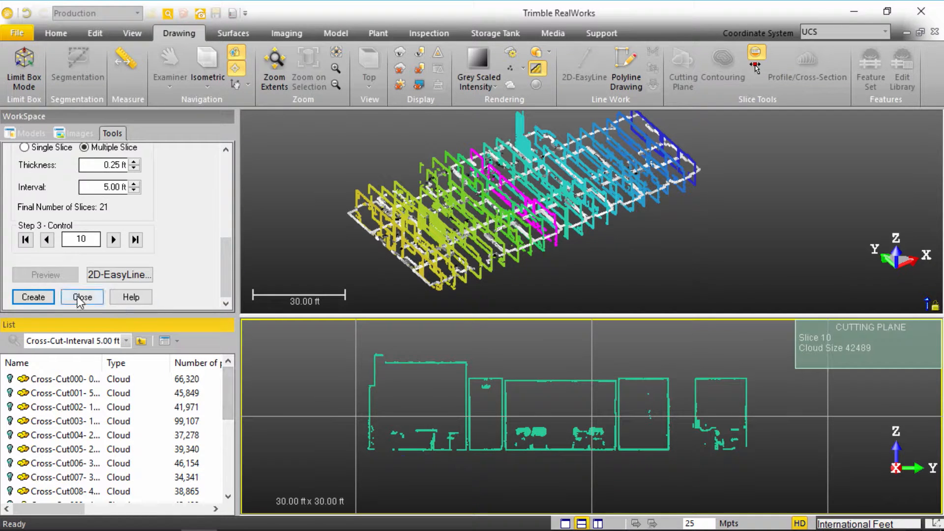
left_click(81, 297)
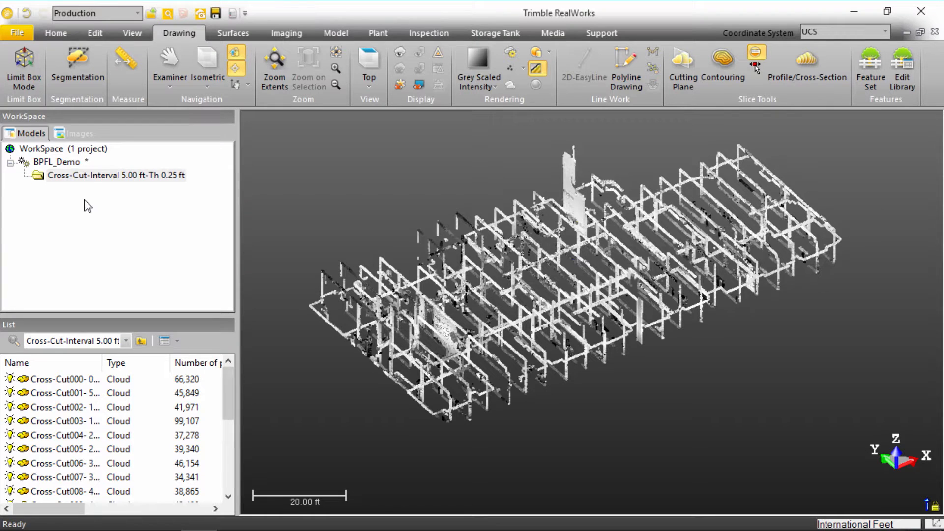
left_click(56, 161)
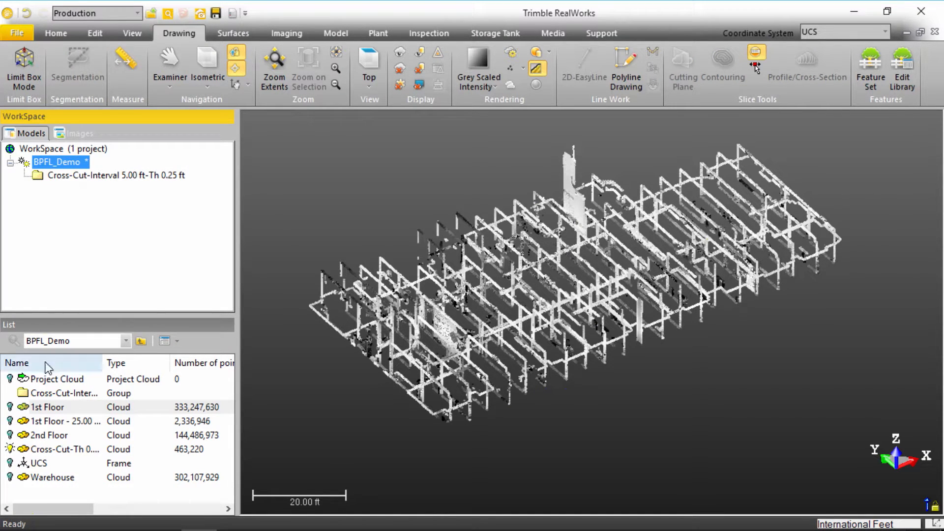
left_click(60, 393)
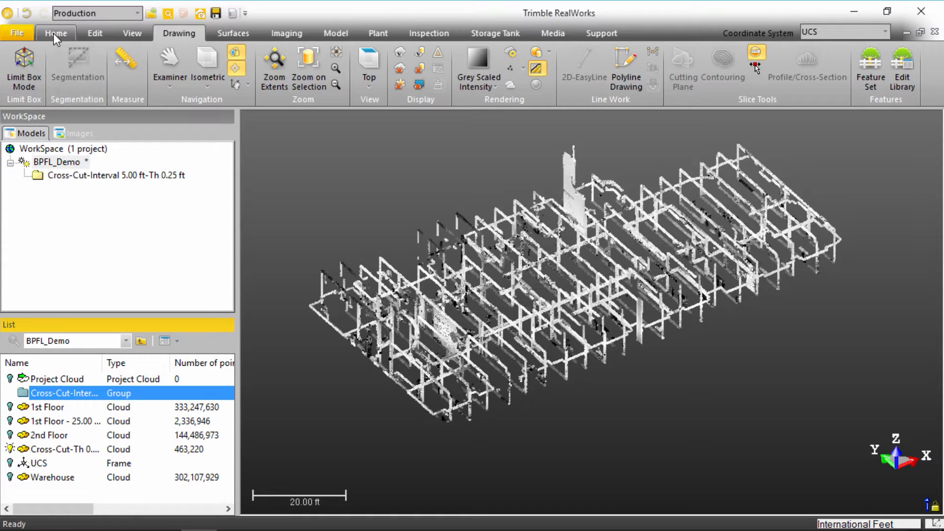
left_click(54, 33)
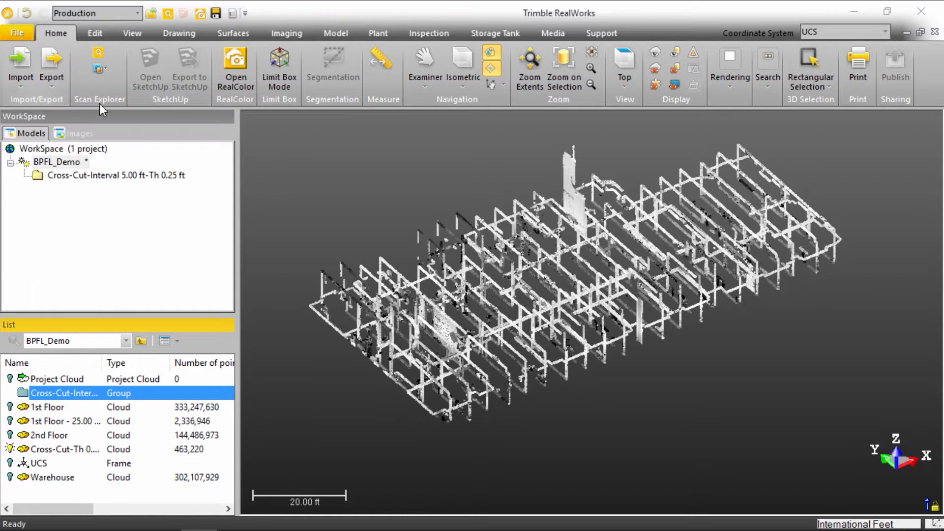
mouse_move(99, 442)
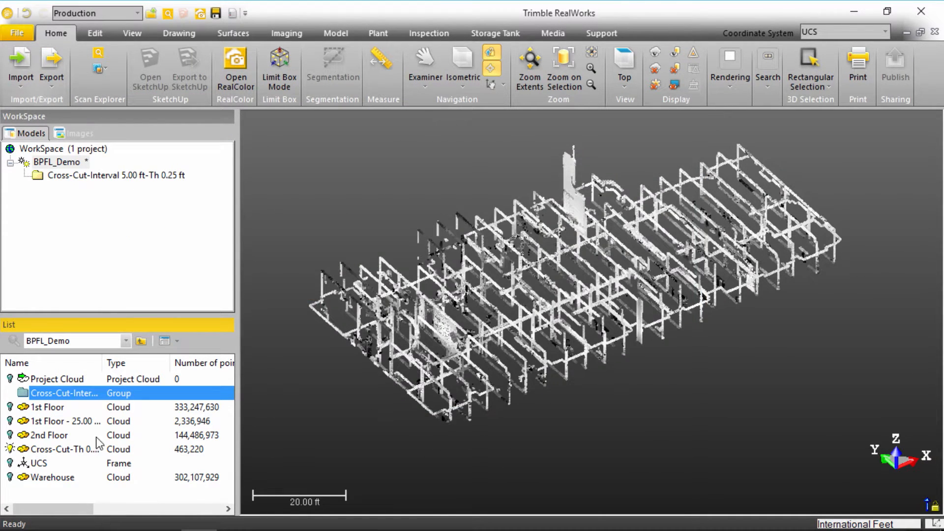
left_click(60, 449)
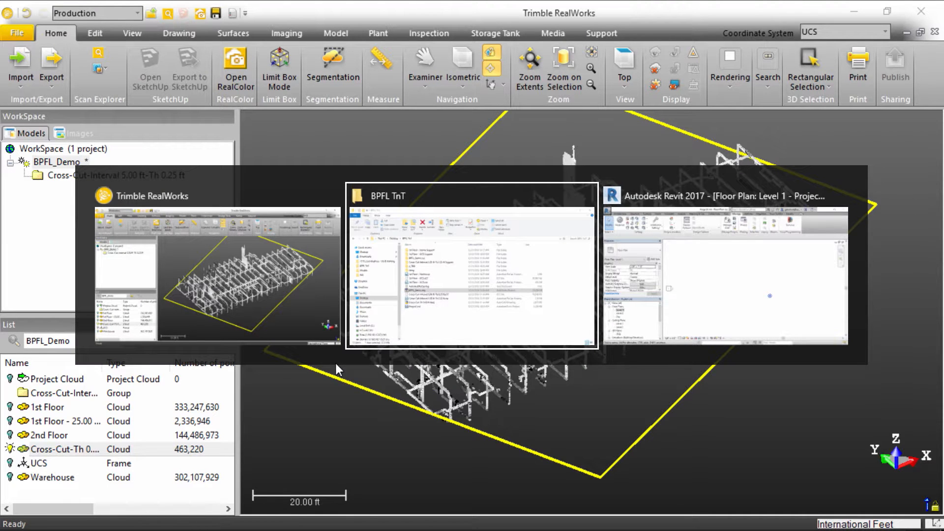
Step: In Revit, link Cross-Cut-Interval 5.00 ft-Th 0.25 ft.rcp into the Level 1 plan
left_click(726, 271)
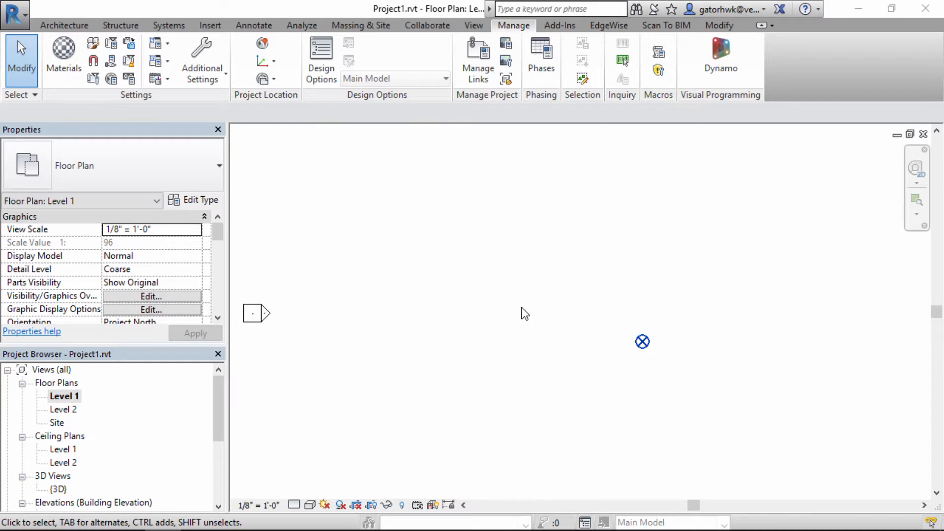
left_click(261, 42)
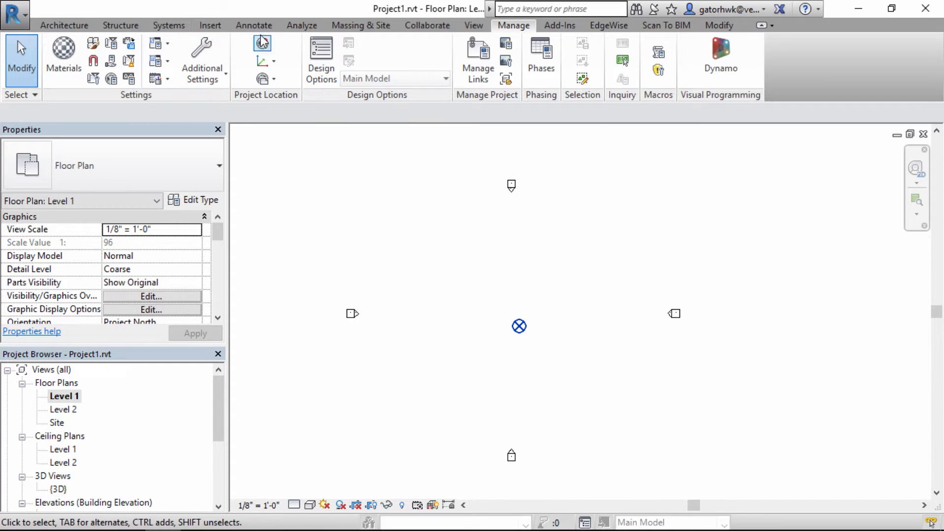
left_click(210, 25)
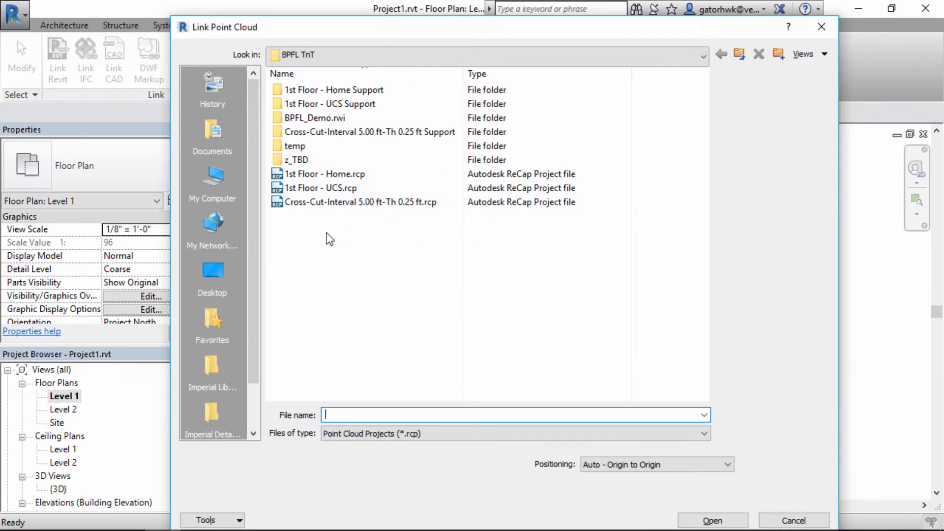
left_click(355, 202)
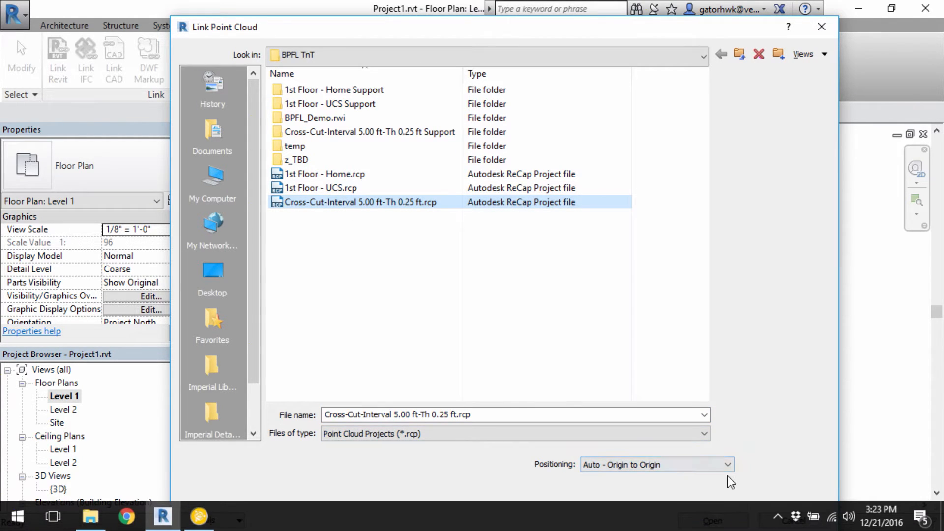
left_click(711, 521)
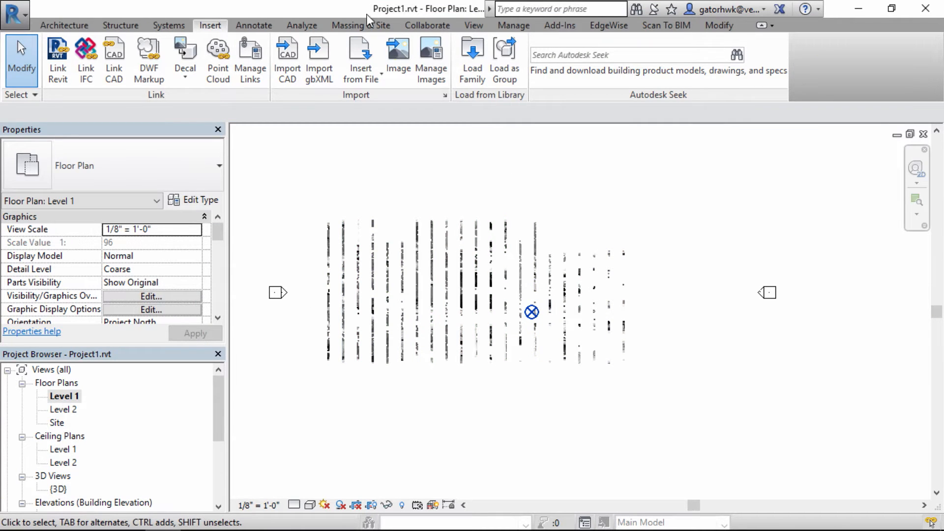
Step: Open Revit's default {3D} view to display the colour-coded vertical slices of the linked cloud
left_click(473, 26)
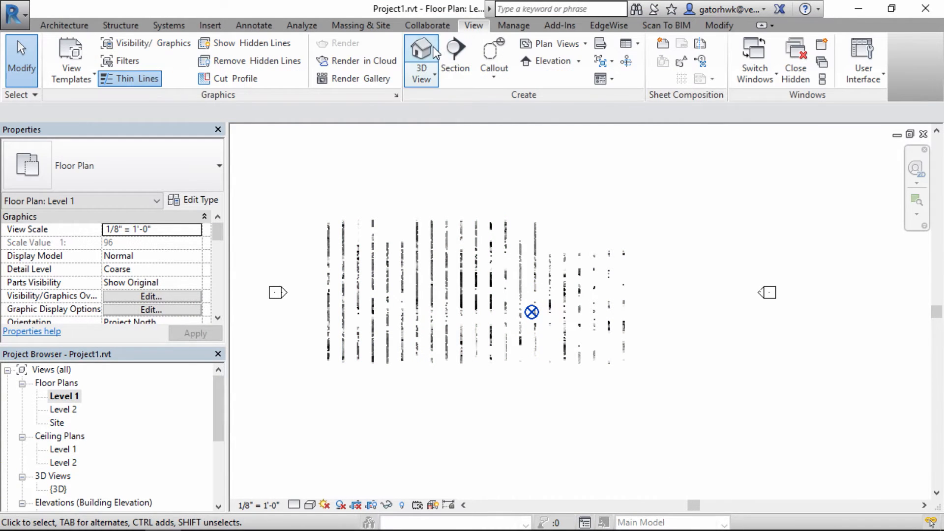
left_click(421, 57)
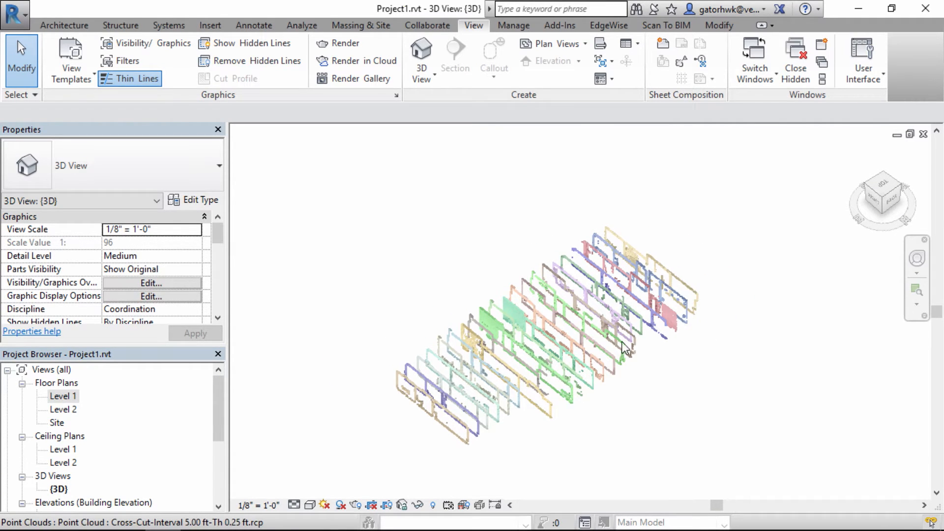
mouse_move(621, 284)
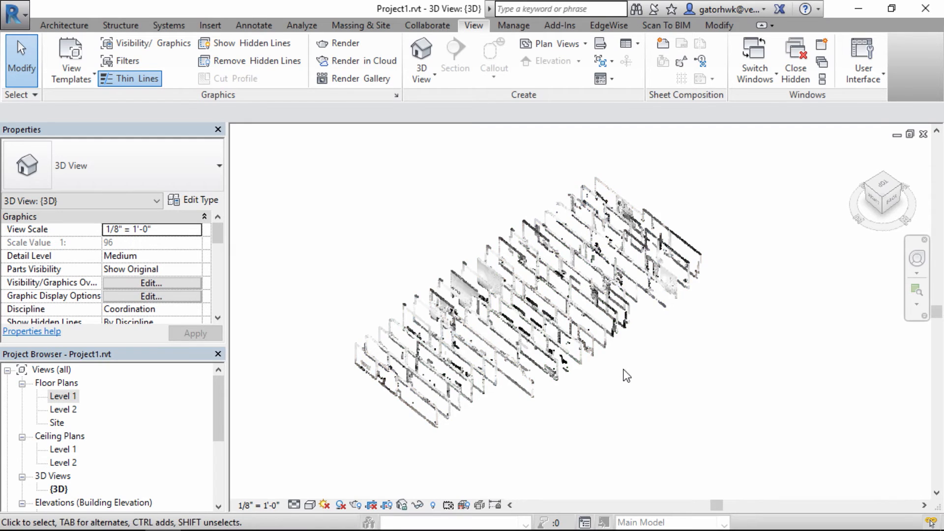
mouse_move(571, 301)
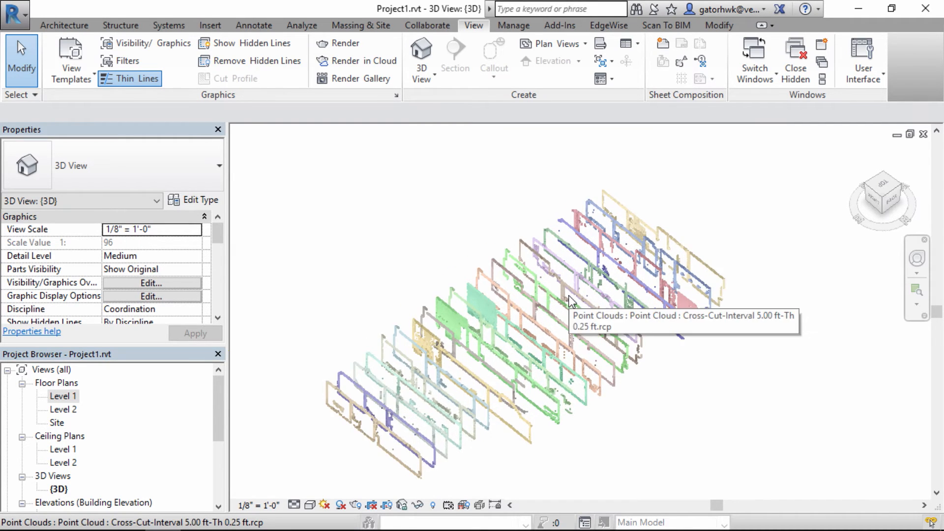